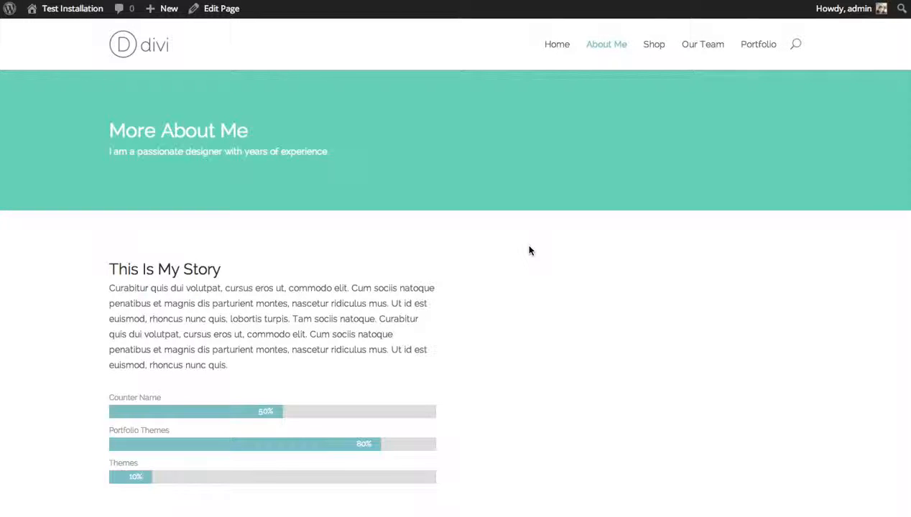
mouse_move(535, 249)
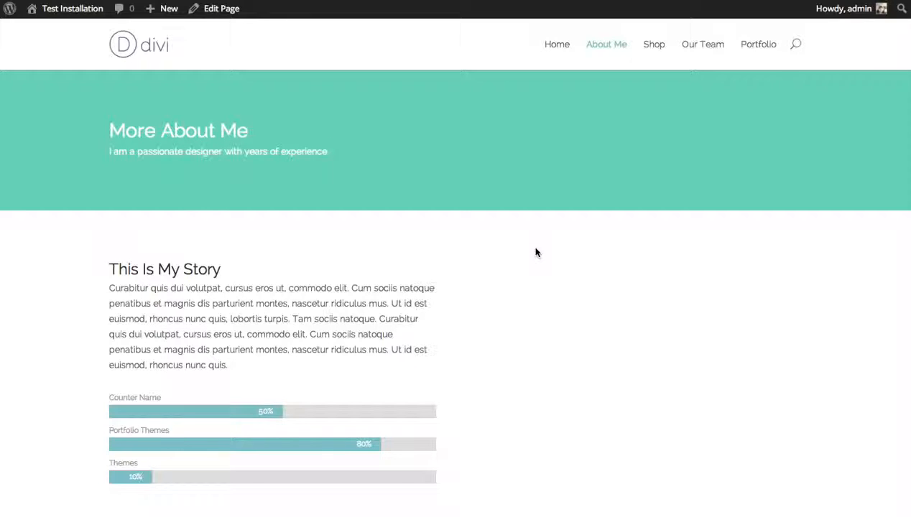
mouse_move(543, 253)
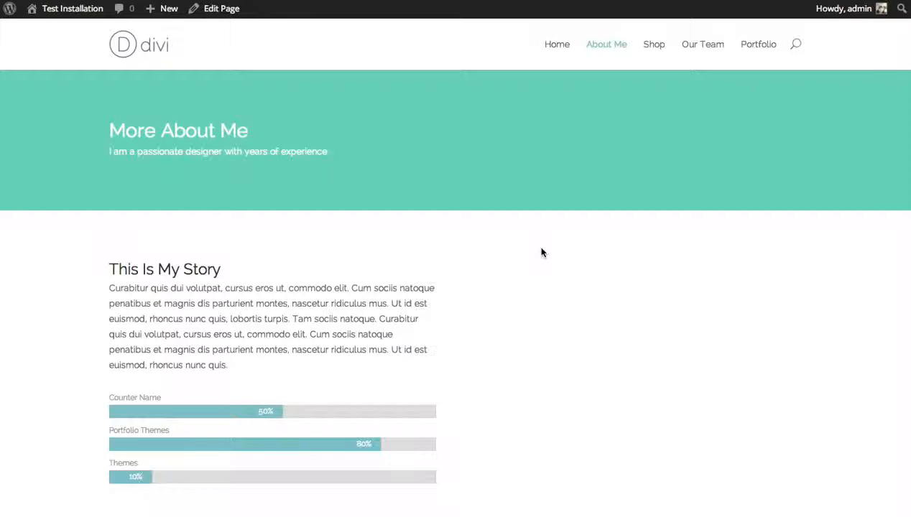
mouse_move(537, 249)
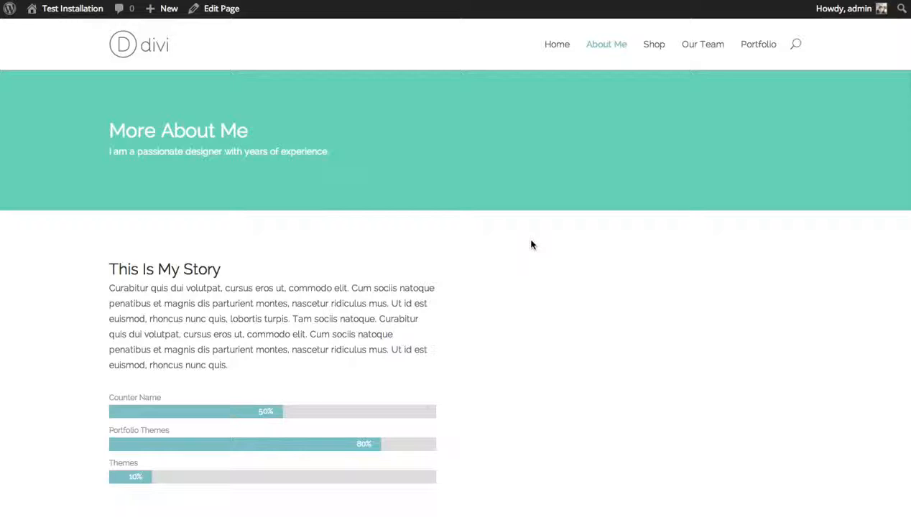
mouse_move(465, 279)
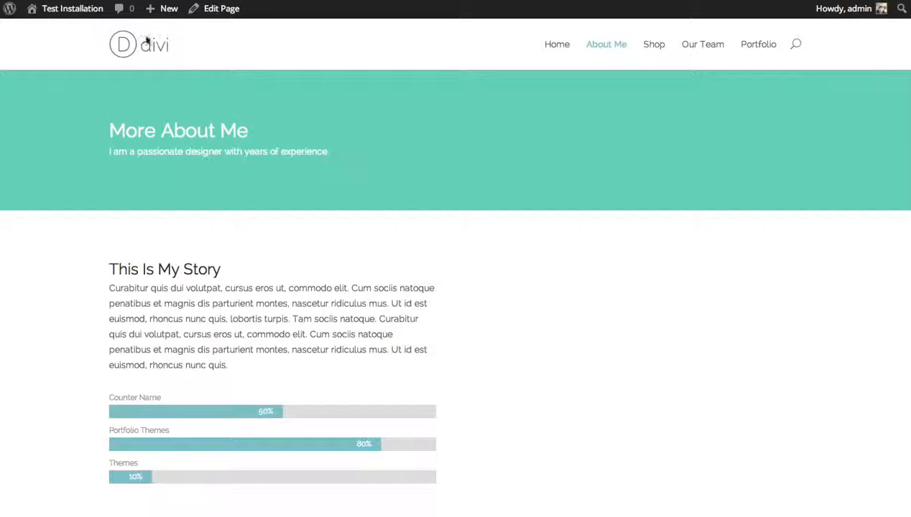
- Edit the About Me page and insert an Image module in the empty column beside the story text
click(221, 9)
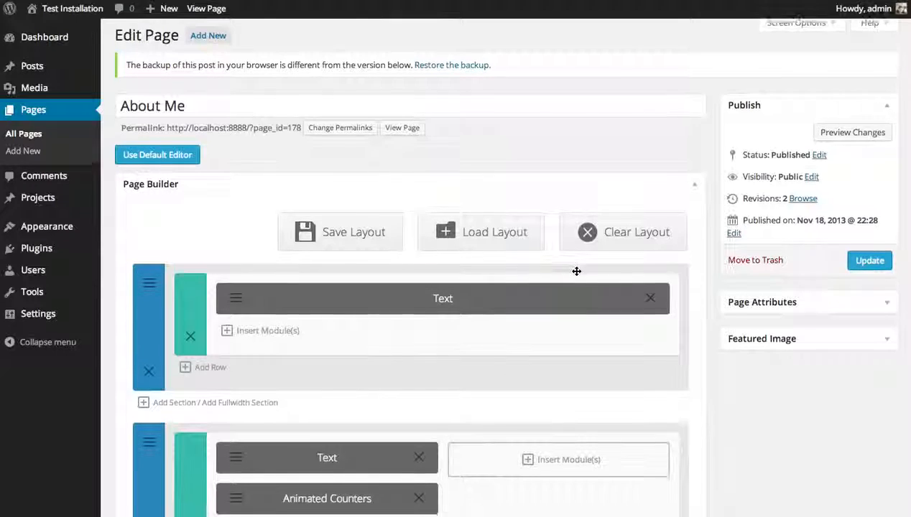
scroll(down, 3)
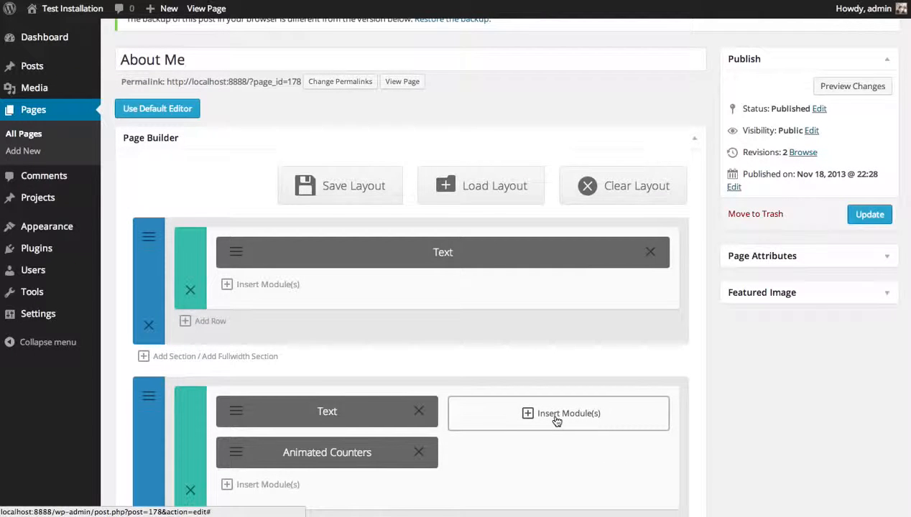
click(557, 413)
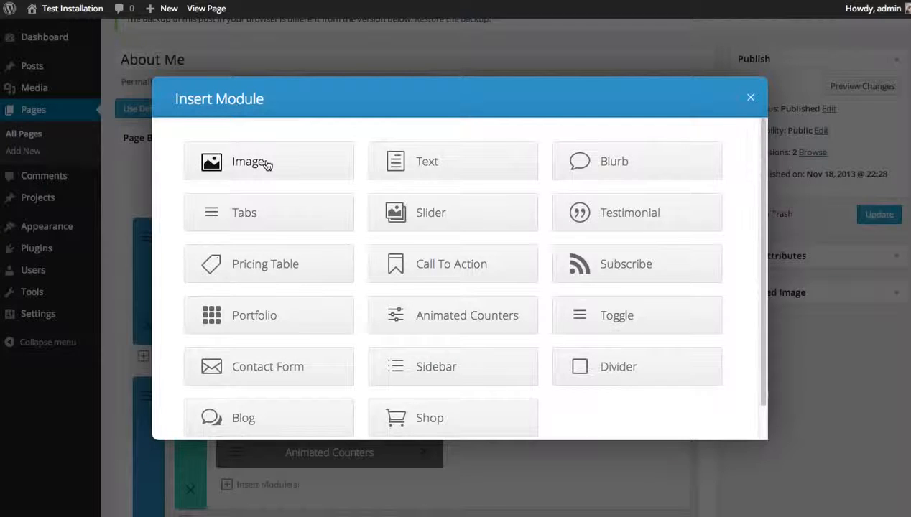
click(269, 161)
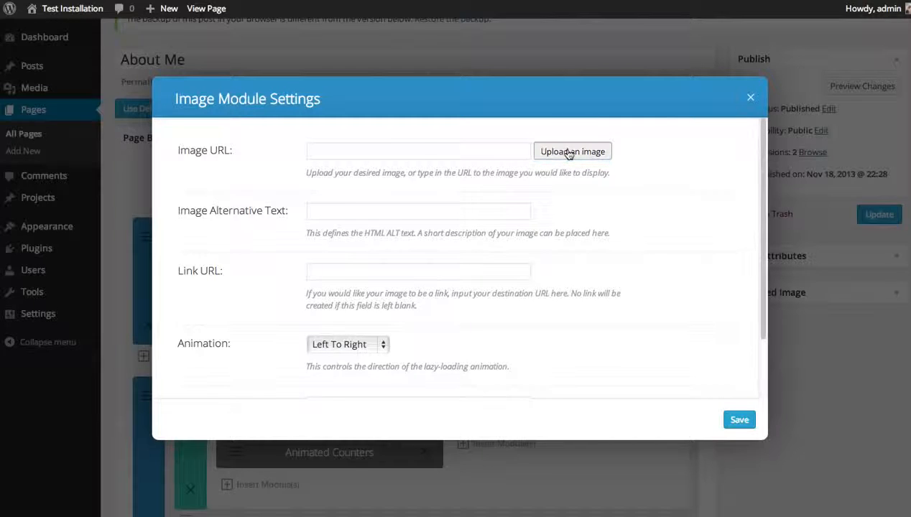
- Choose the curly-haired man's photo from the Media Library as the module's image
click(572, 151)
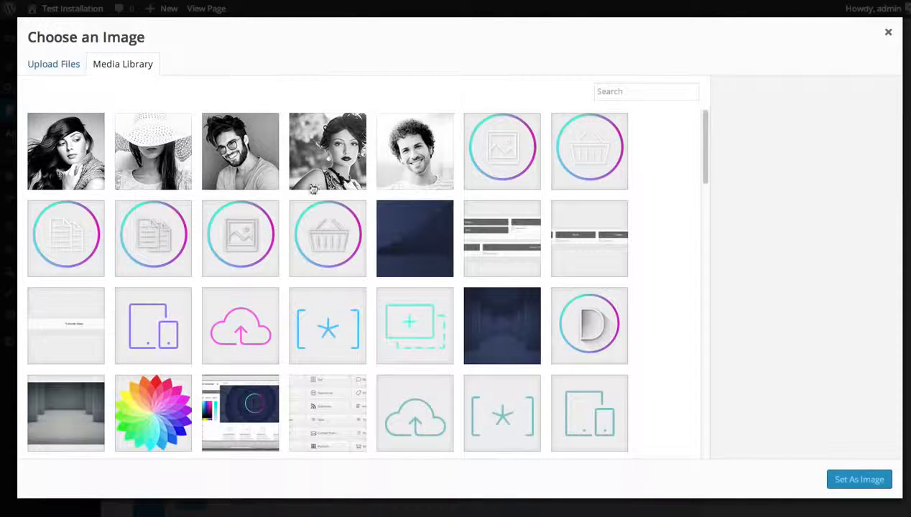
click(414, 151)
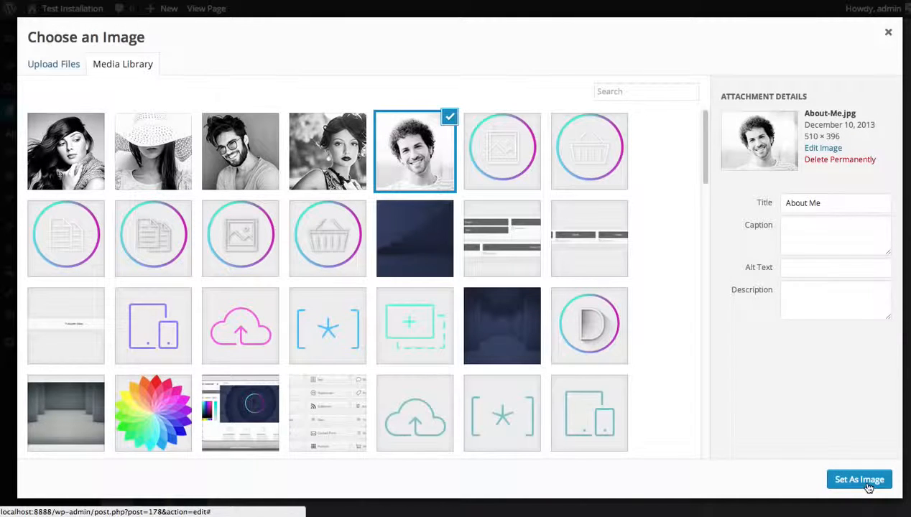
click(859, 480)
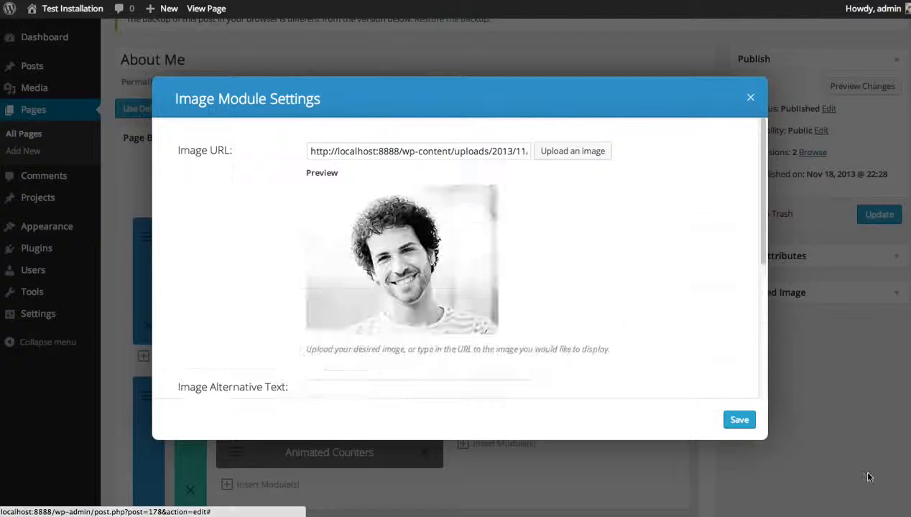
- Give the image alt text 'My Profile' and a Right To Left animation
scroll(down, 3)
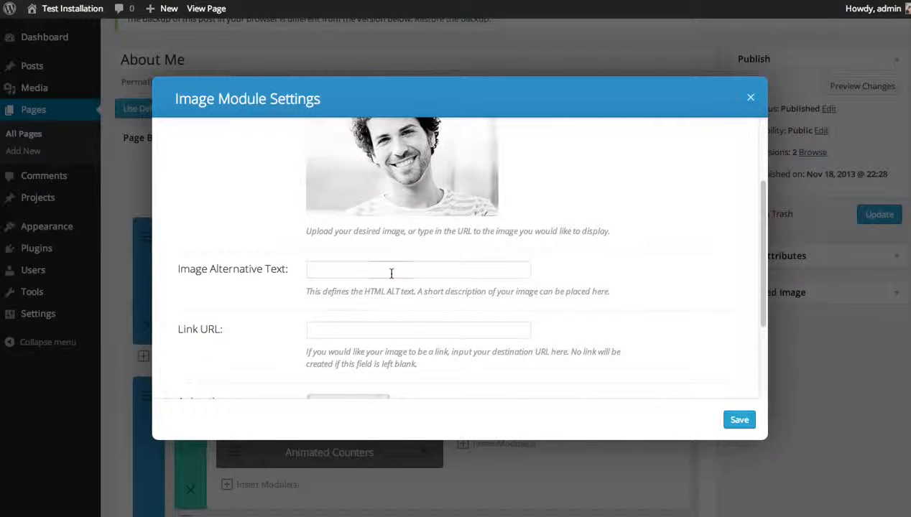
click(418, 271)
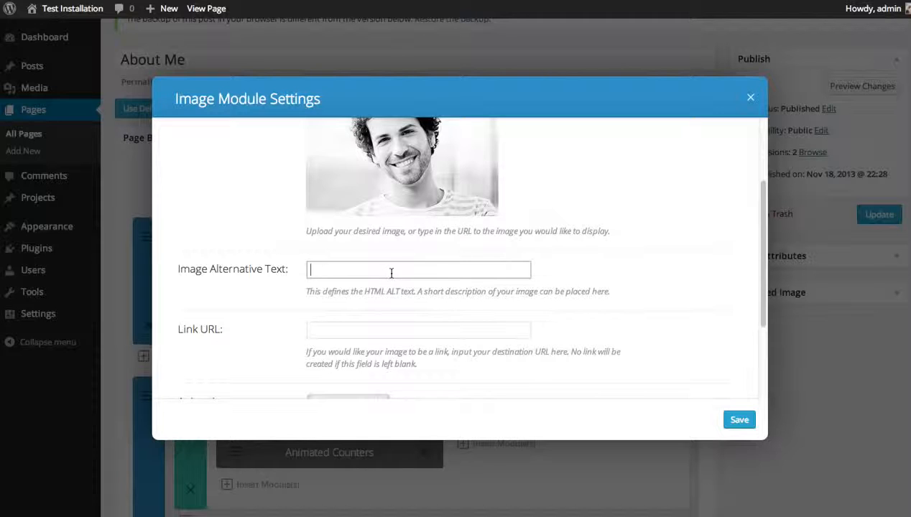
text(My Profile)
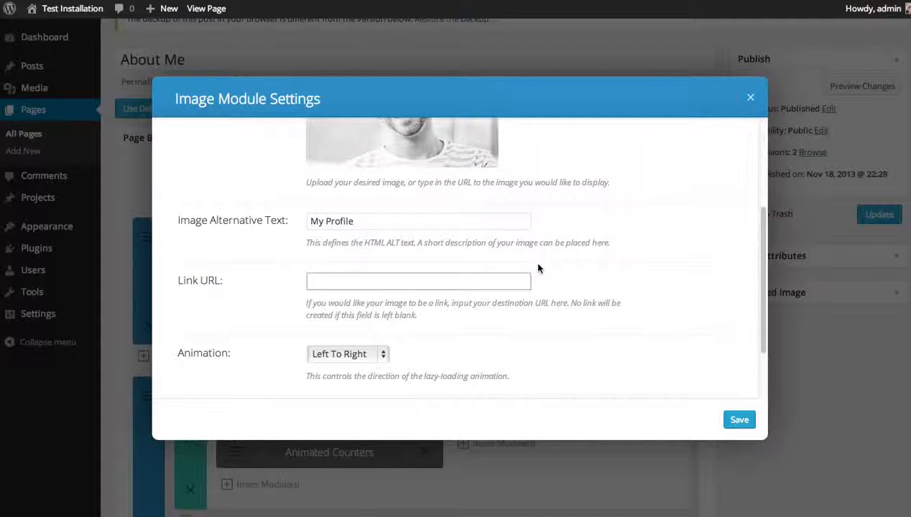
scroll(down, 3)
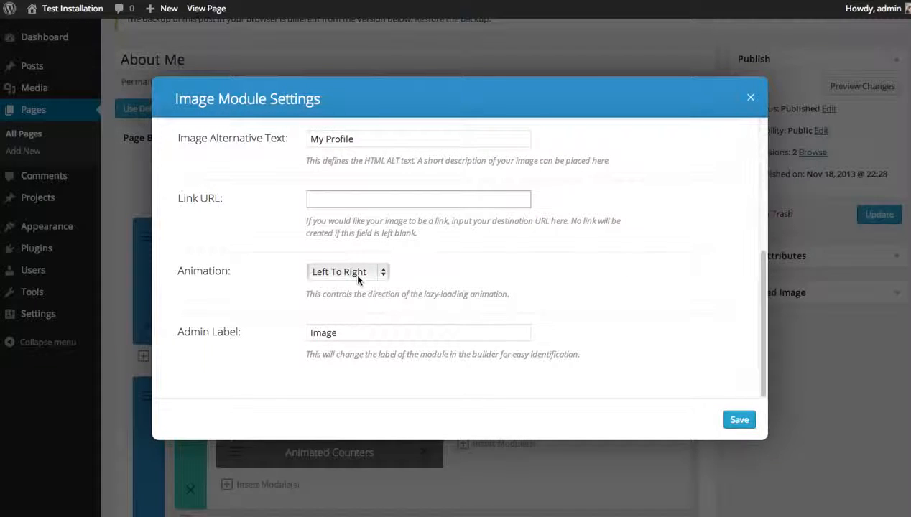
click(418, 198)
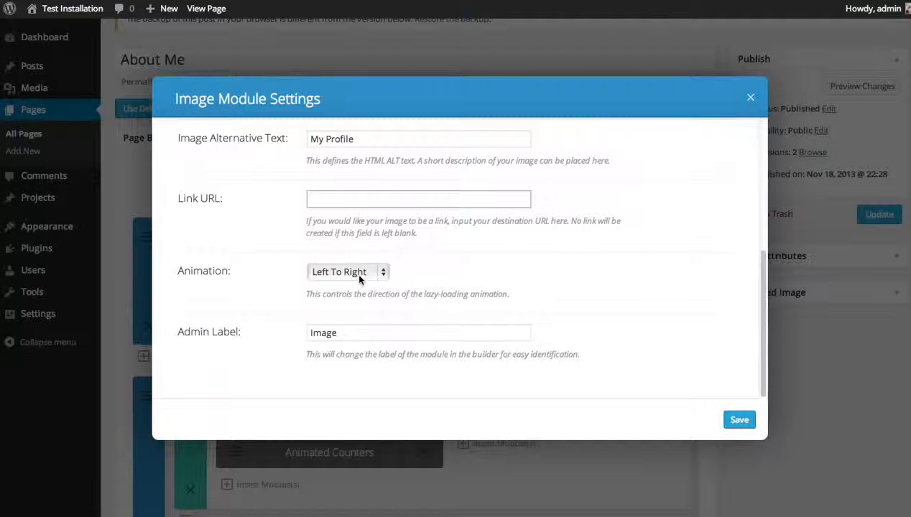
click(347, 272)
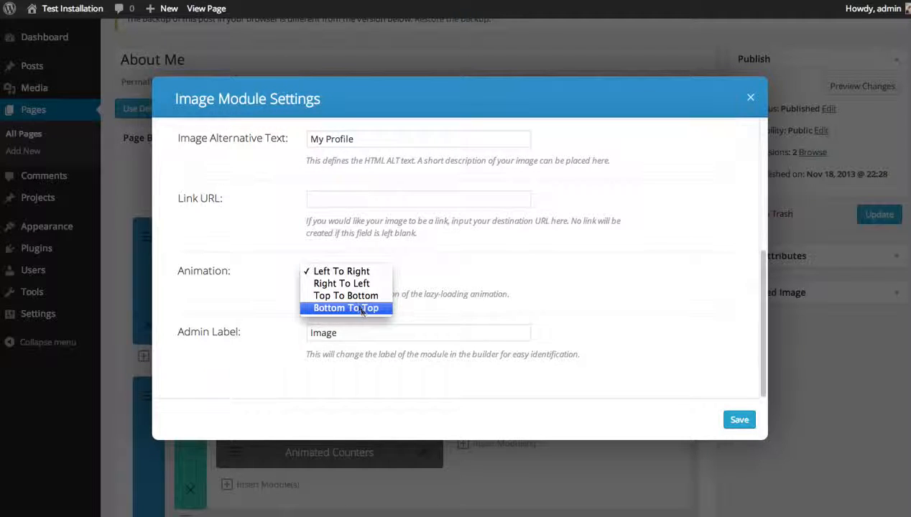
mouse_move(346, 283)
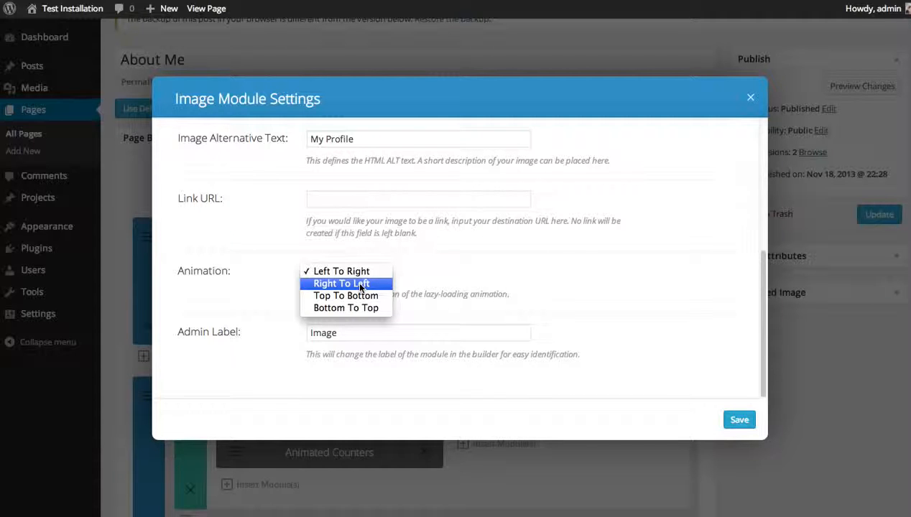
click(342, 283)
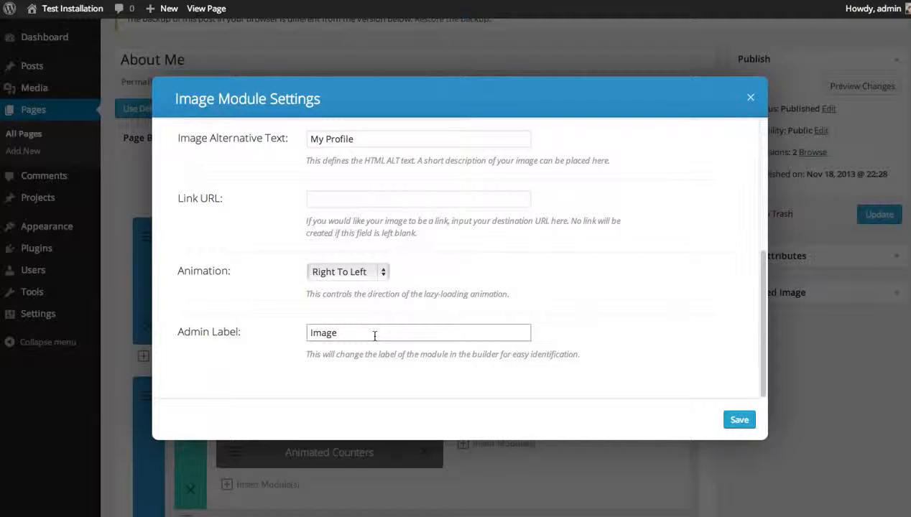
- Rename the admin label to 'My Profile Picture' and save the image module
triple_click(373, 333)
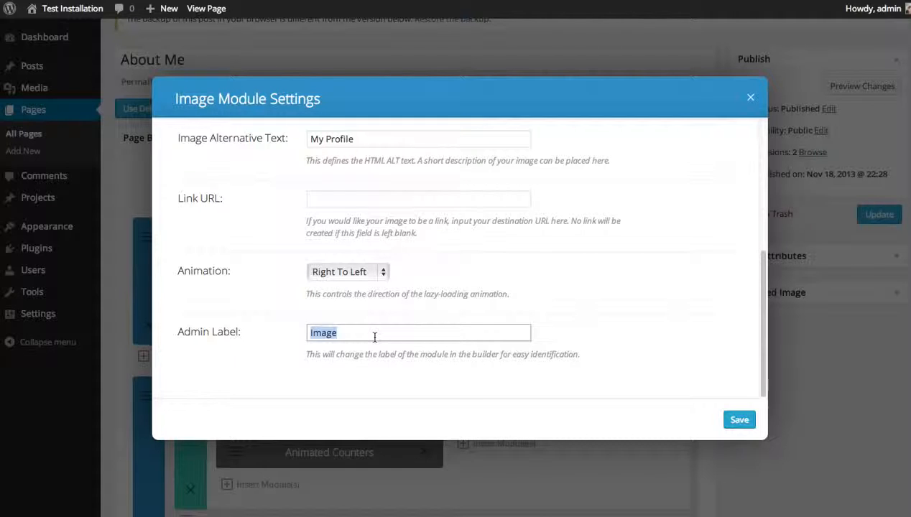
text(P)
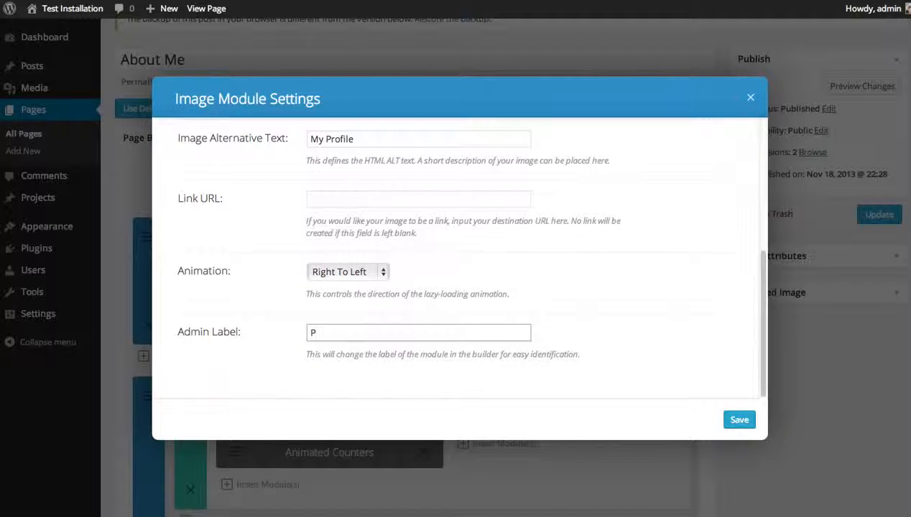
text(My)
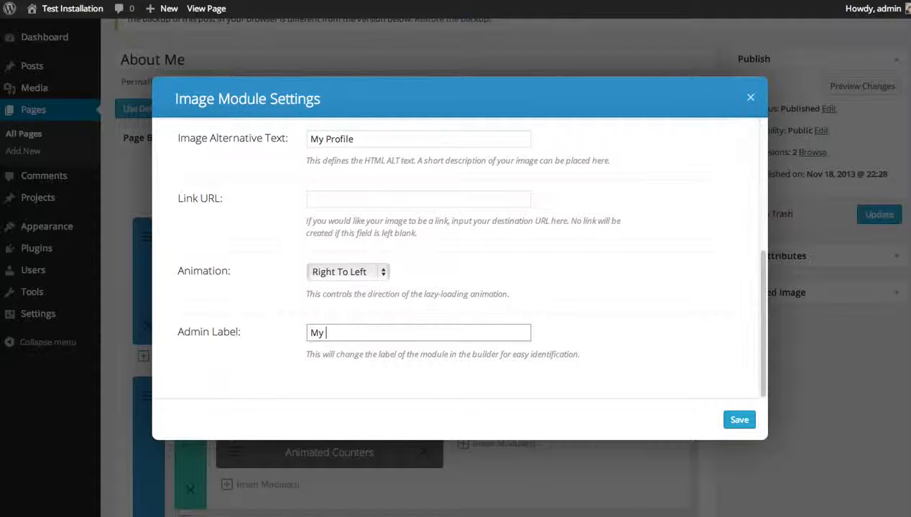
text(Profile P)
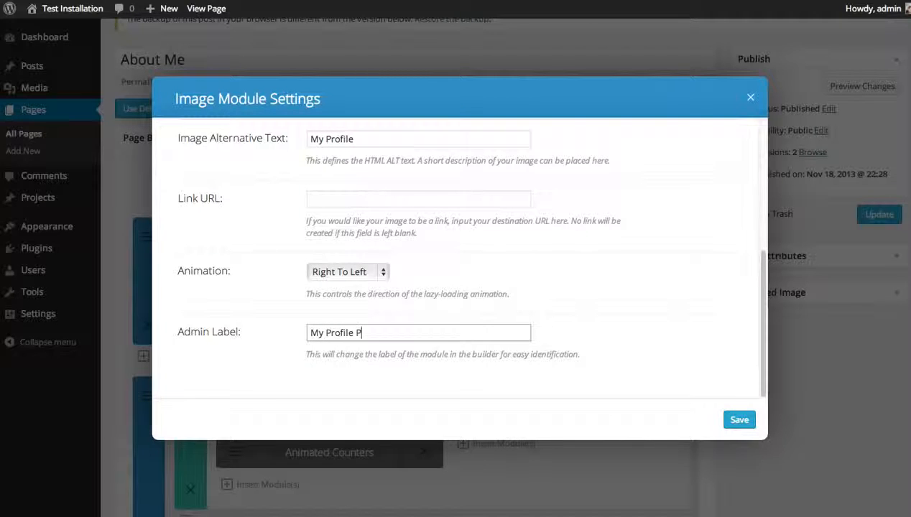
text(icture)
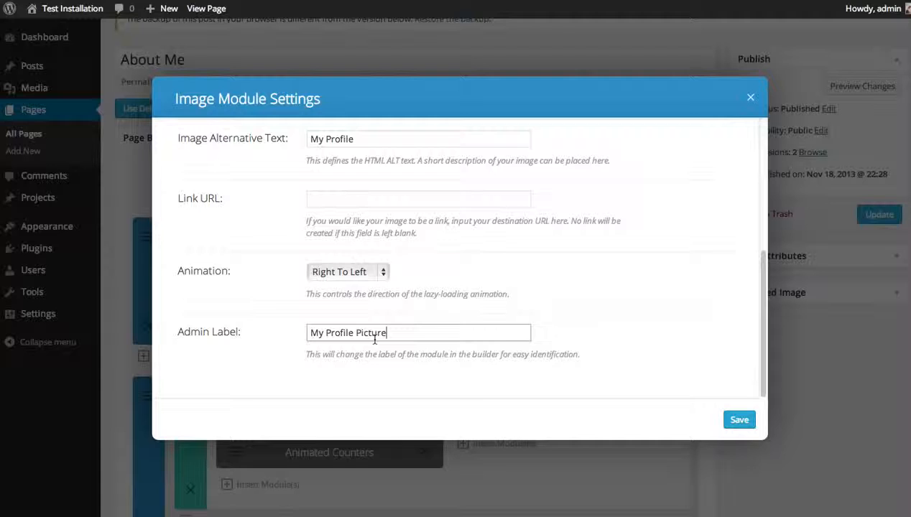
click(739, 419)
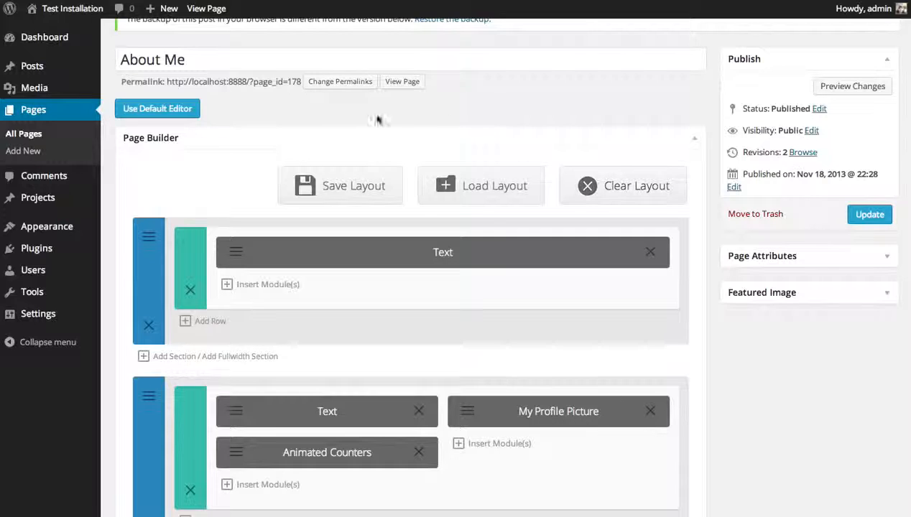
- Preview the About Me page on the live site, then return to editing the page
scroll(up, 3)
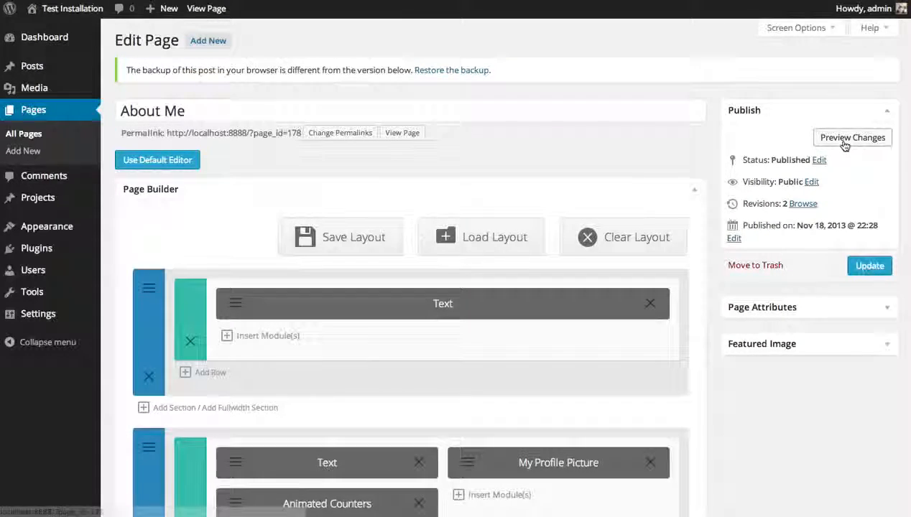
click(852, 137)
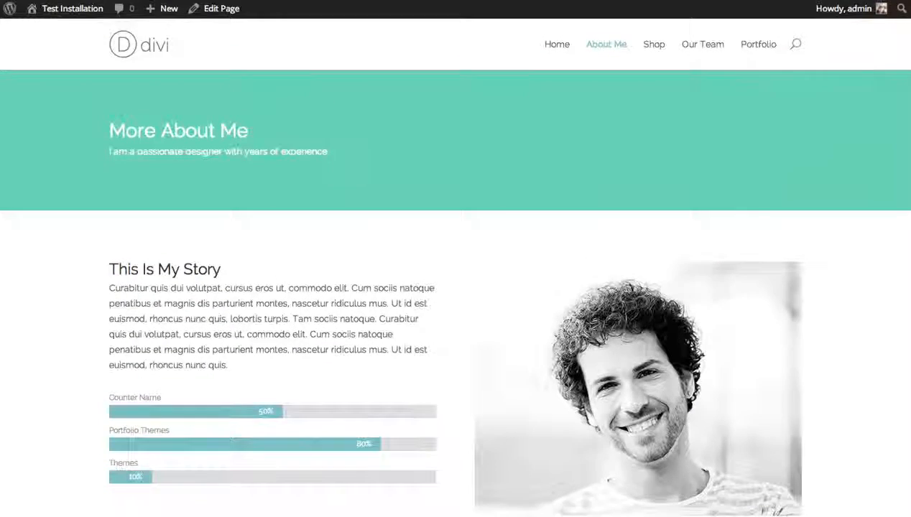
click(221, 8)
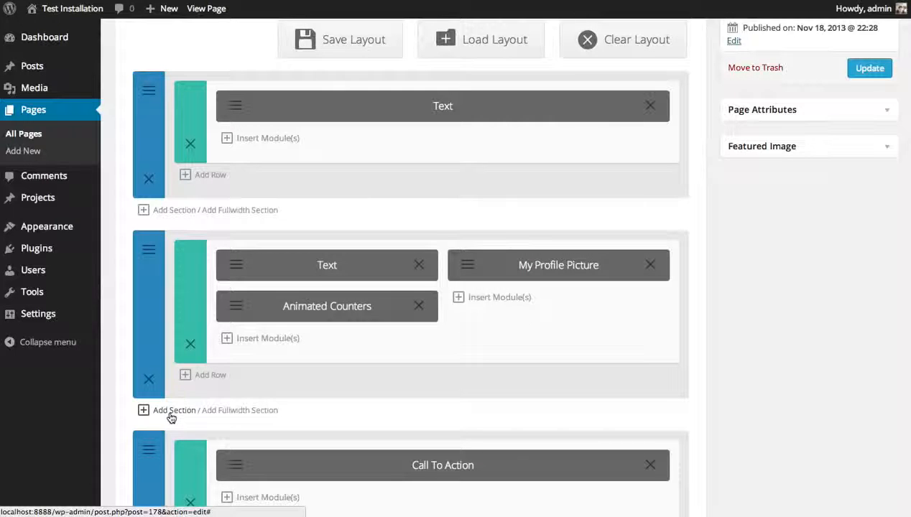
- Add a section below the profile picture row with a four 1/4-column layout
click(174, 411)
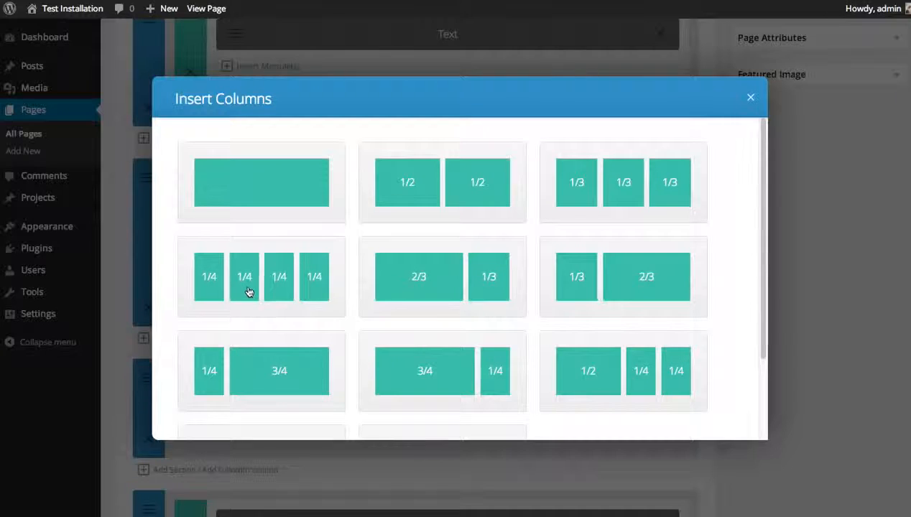
click(244, 276)
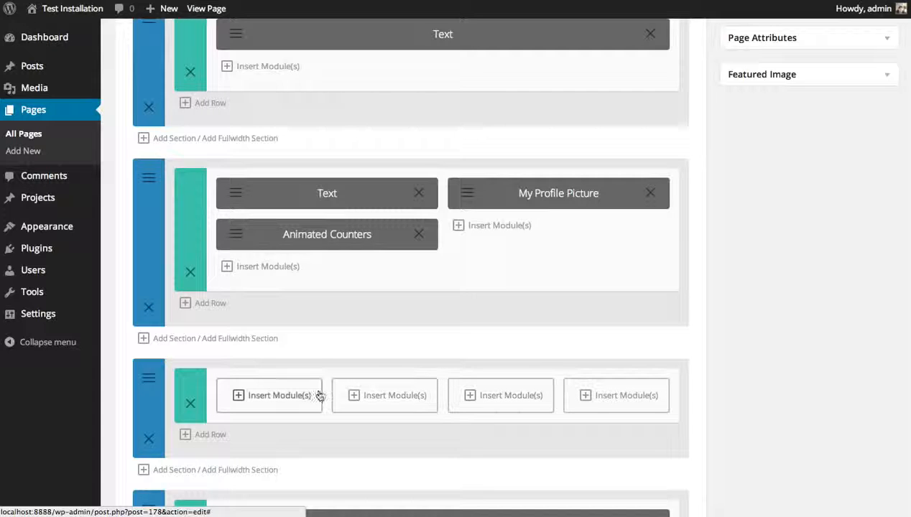
- Fill the first two columns with image modules, the first showing the woman with flowing hair
click(270, 395)
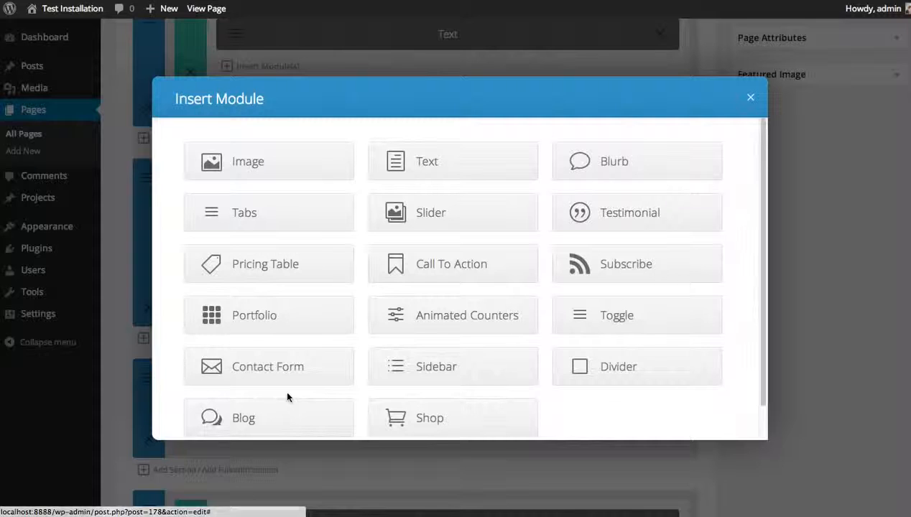
click(267, 161)
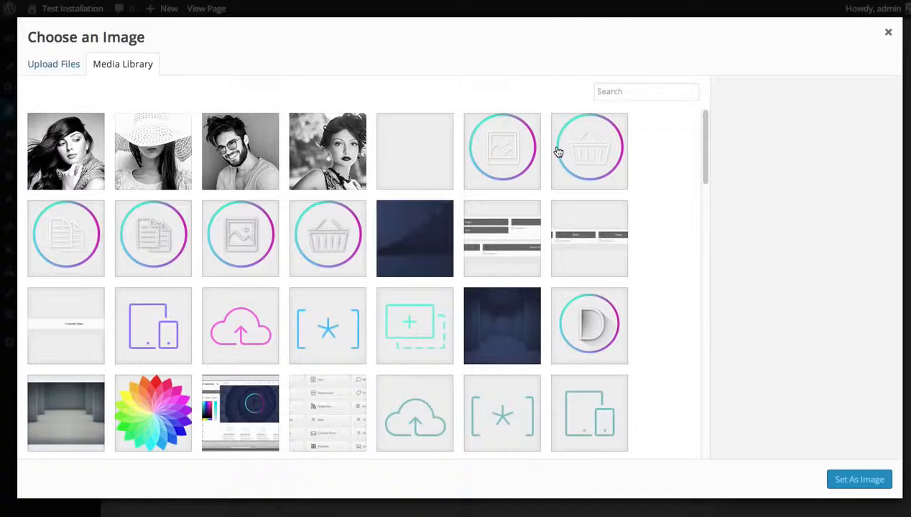
click(66, 151)
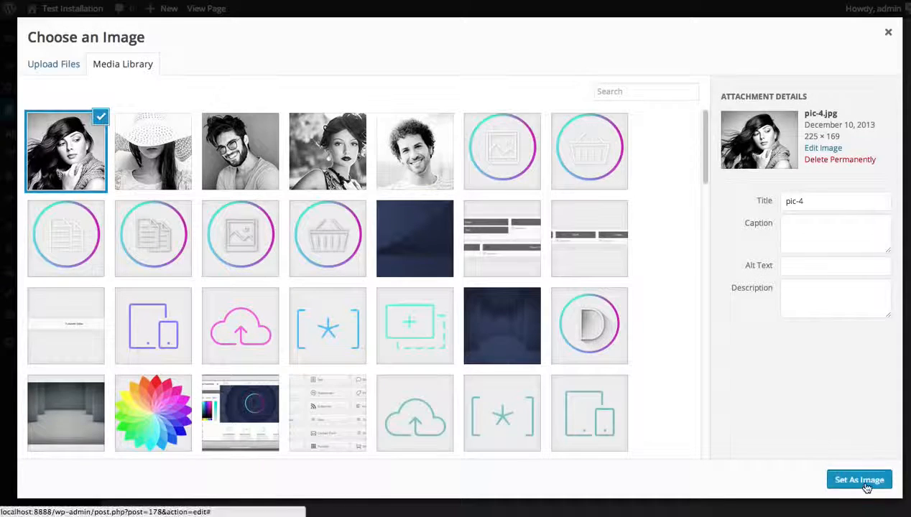
click(858, 479)
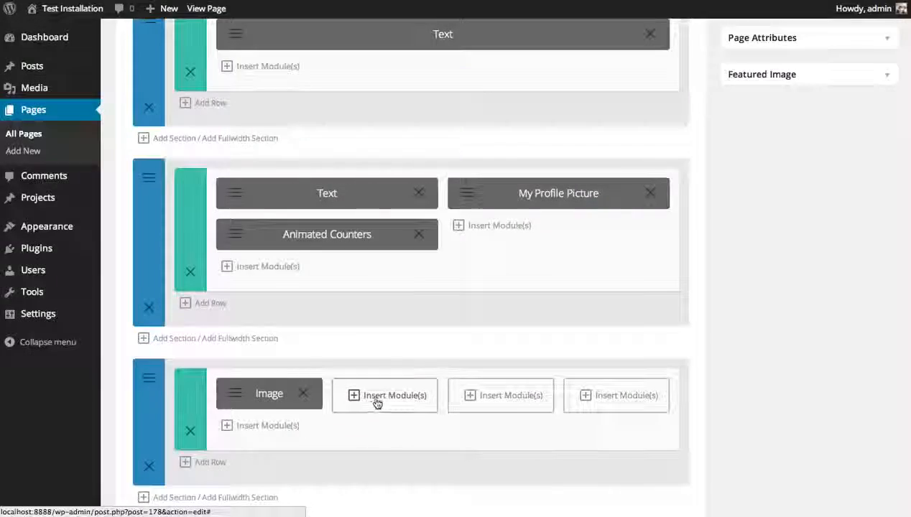
click(268, 394)
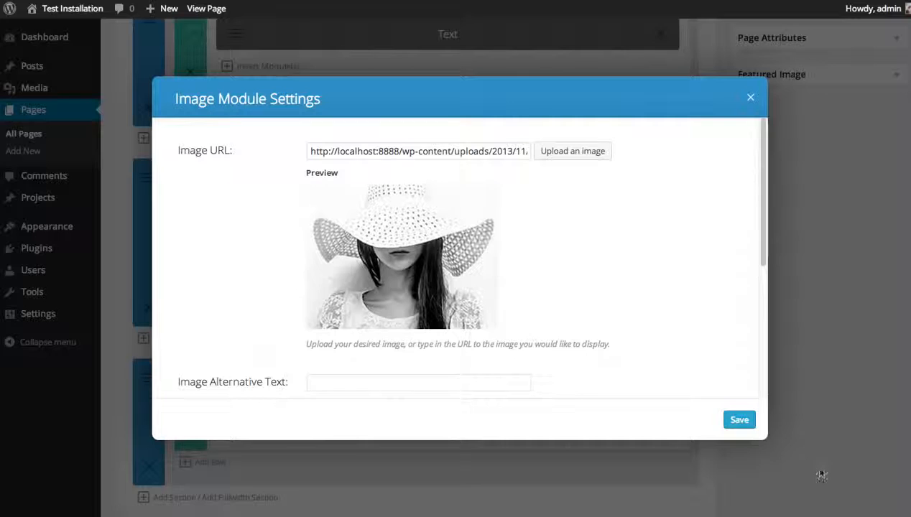
text(Image)
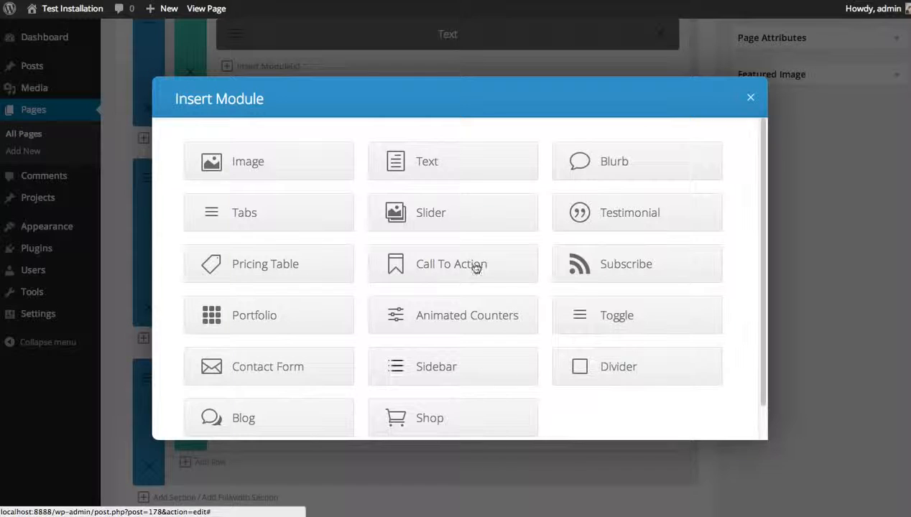
- Fill the third and fourth columns with images of the bearded man with glasses and the woman with the updo
click(268, 161)
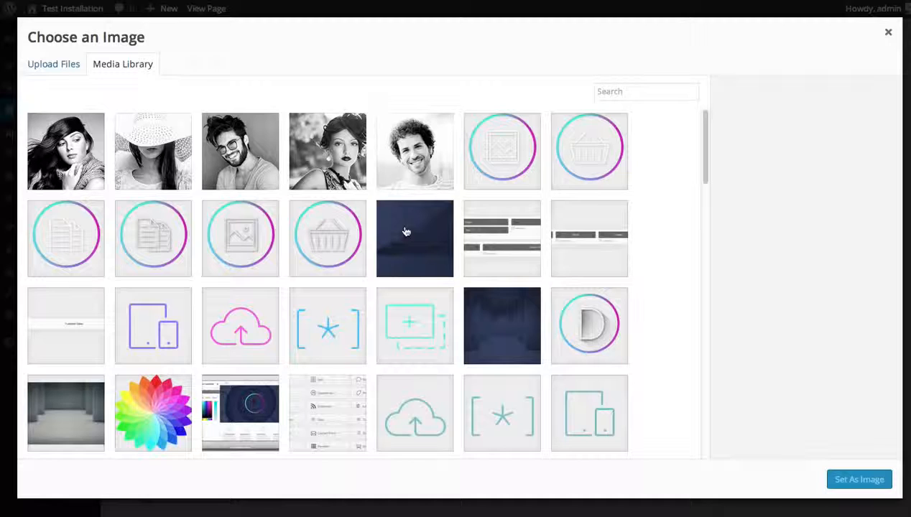
click(859, 480)
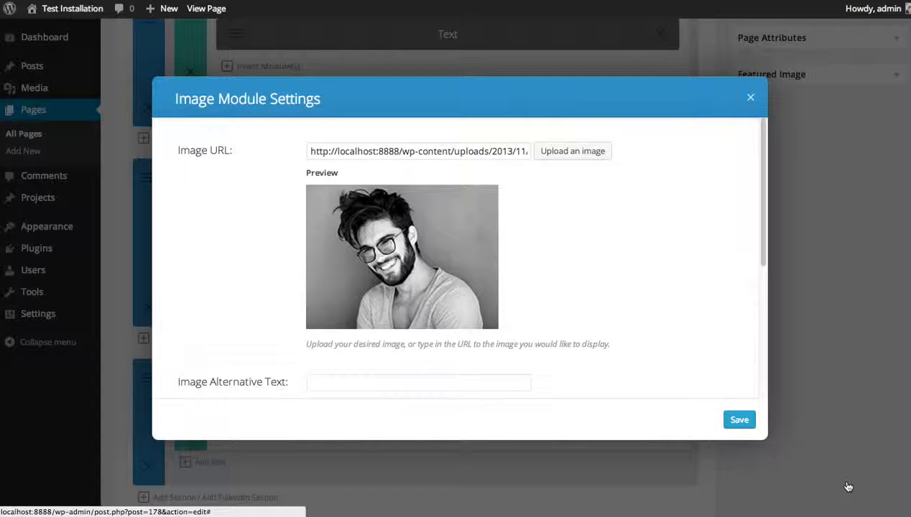
text(Im)
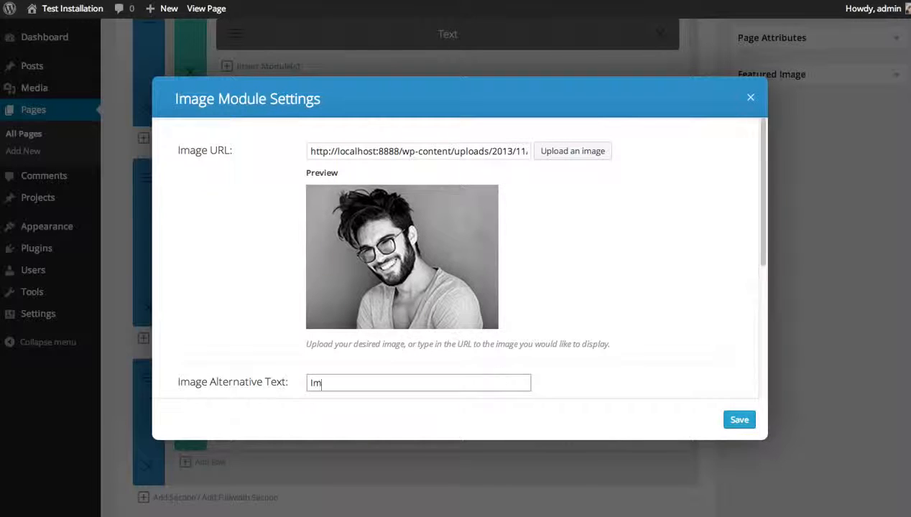
click(738, 419)
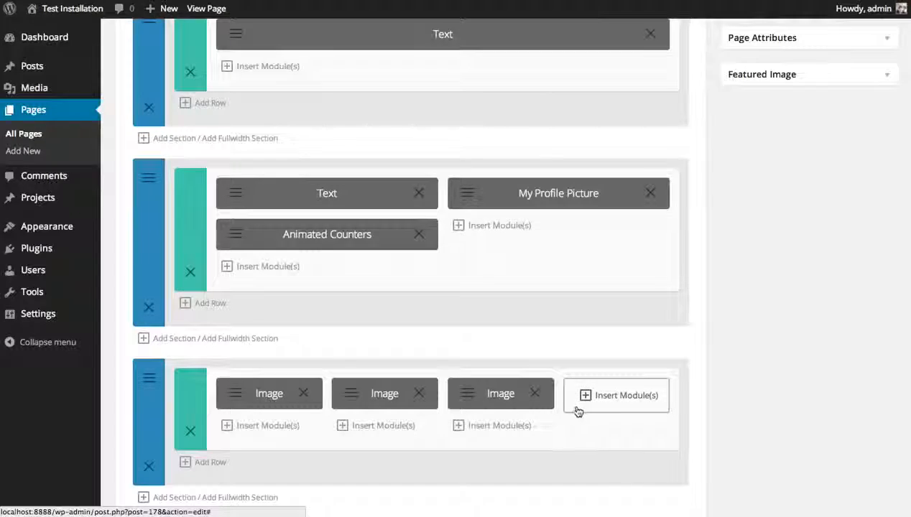
click(615, 395)
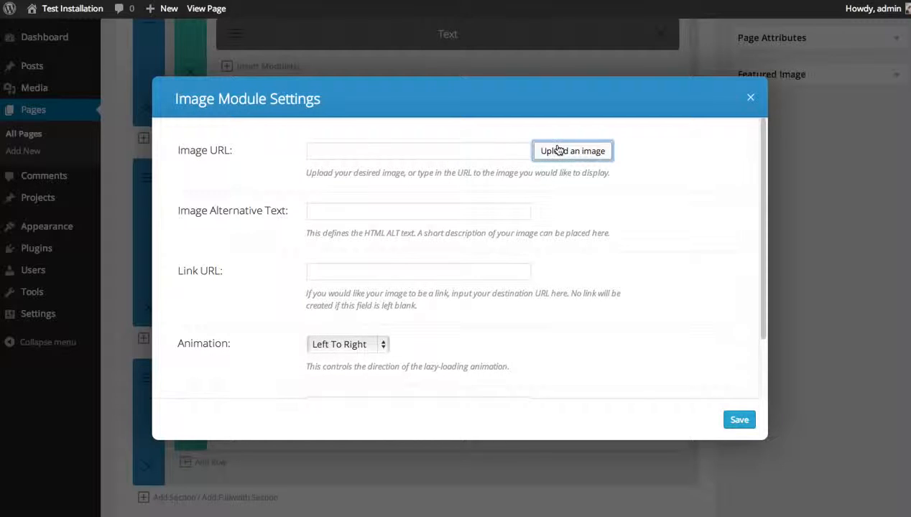
click(572, 151)
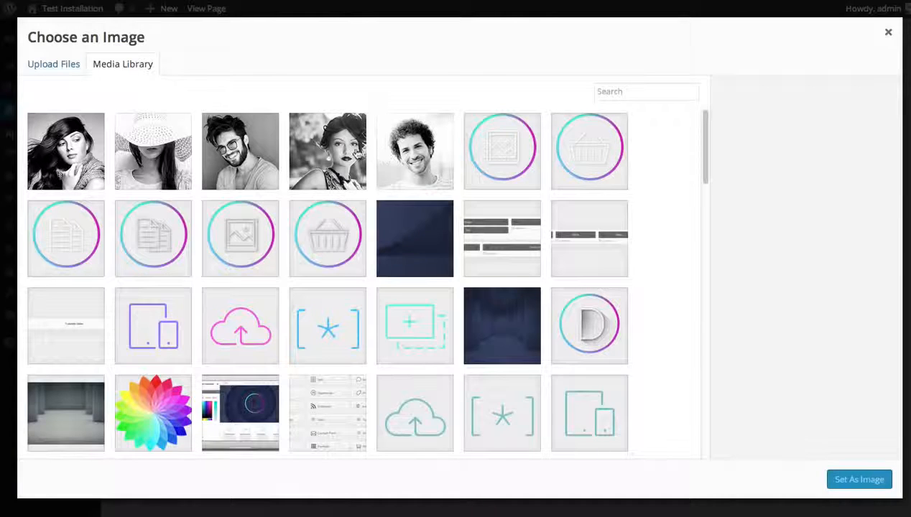
click(859, 480)
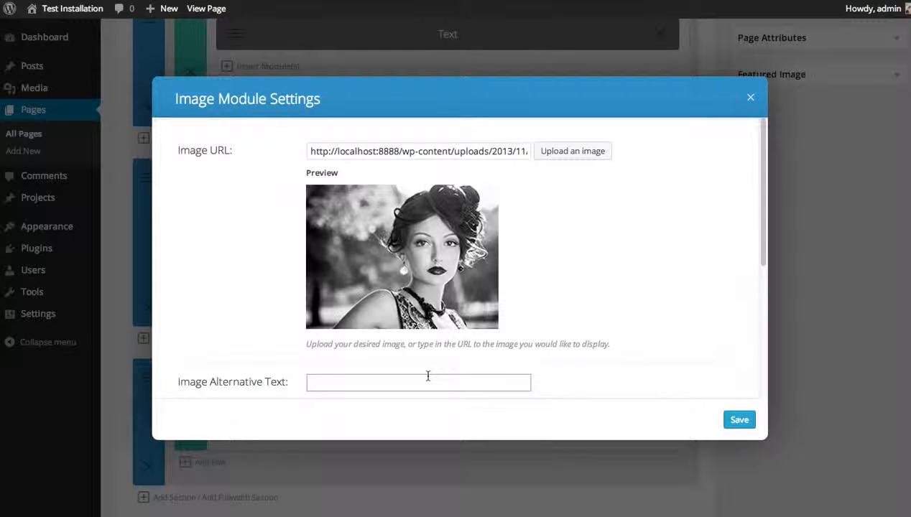
text(Image)
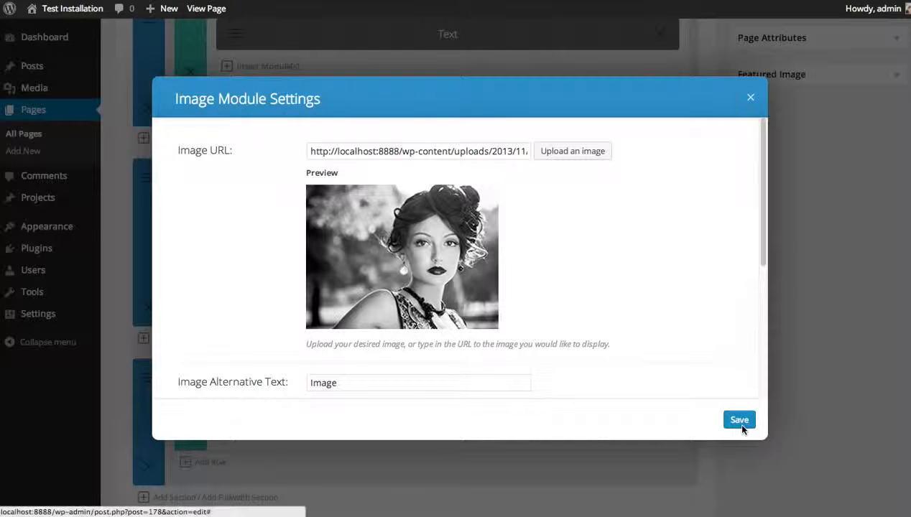
click(738, 419)
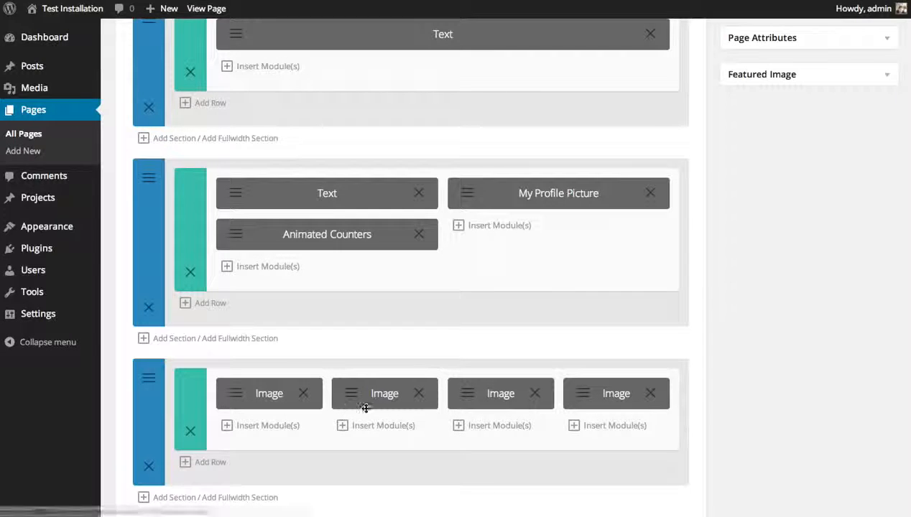
mouse_move(776, 409)
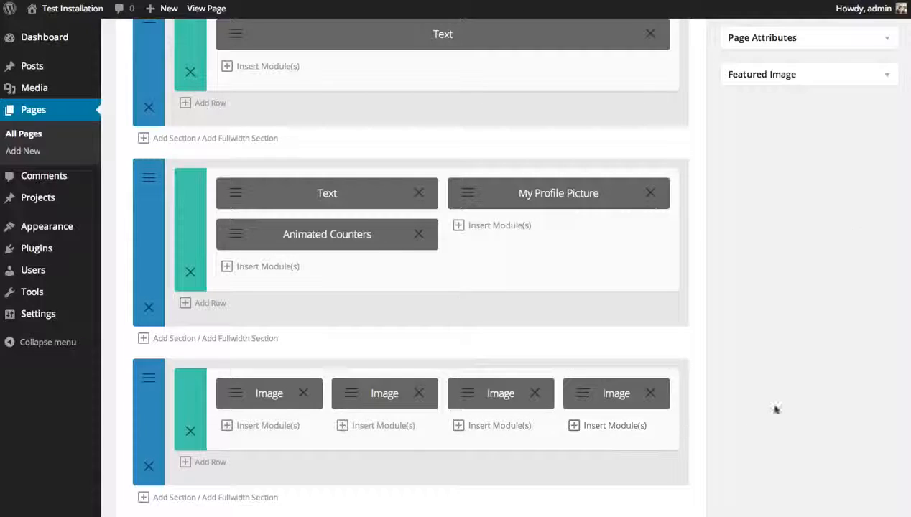
scroll(up, 3)
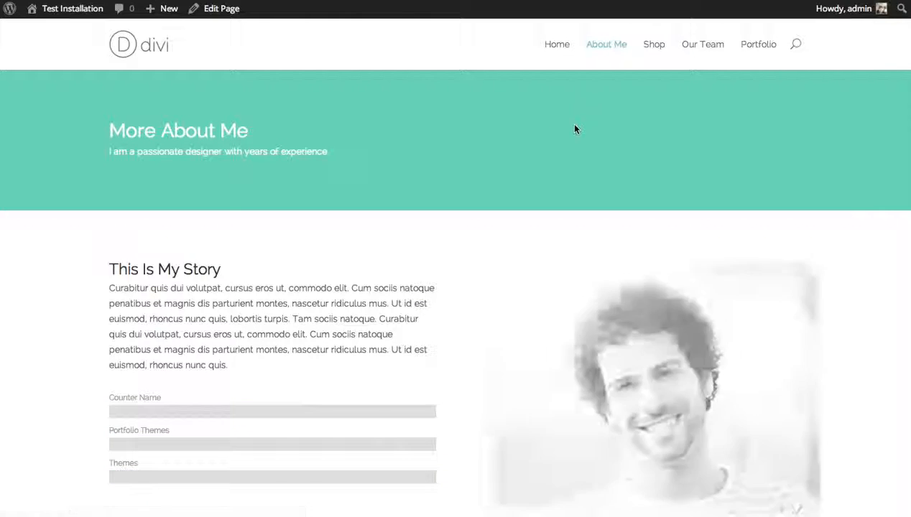
- Scroll the previewed page through the four-portrait row and Contact Me section, then back to the top
scroll(down, 3)
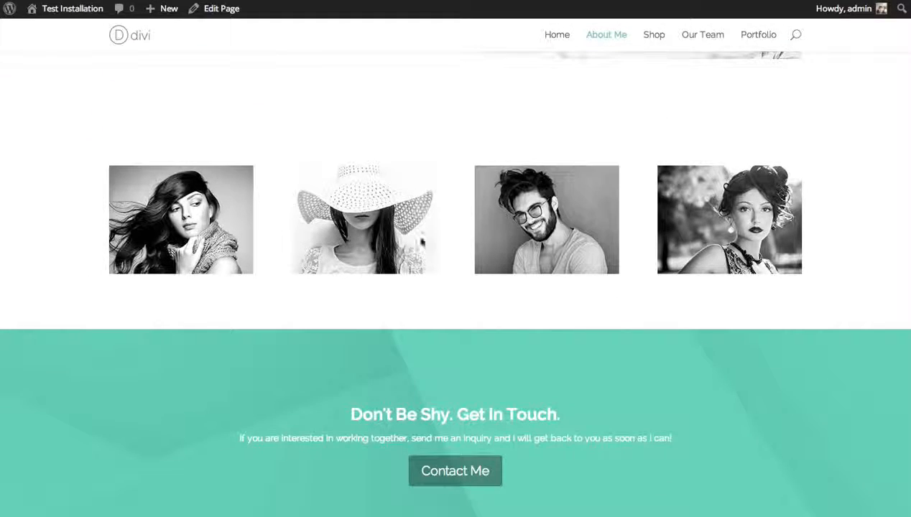
mouse_move(409, 241)
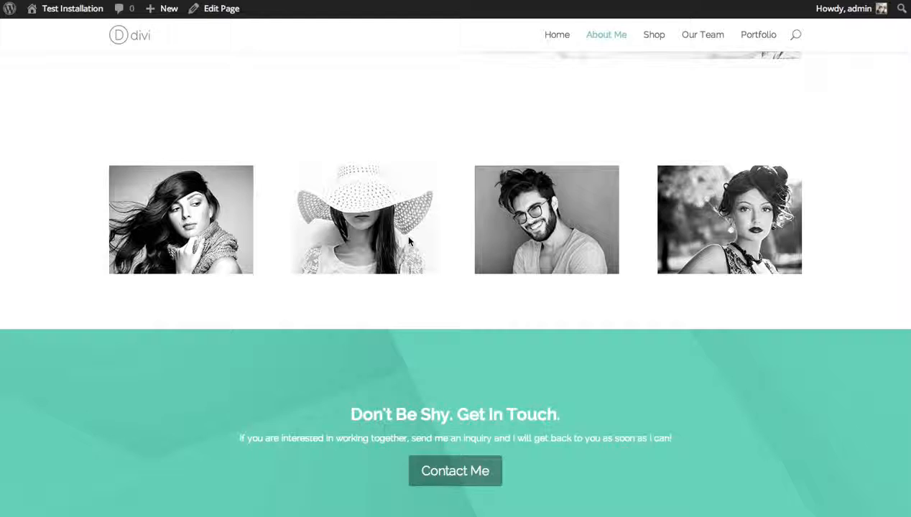
scroll(up, 3)
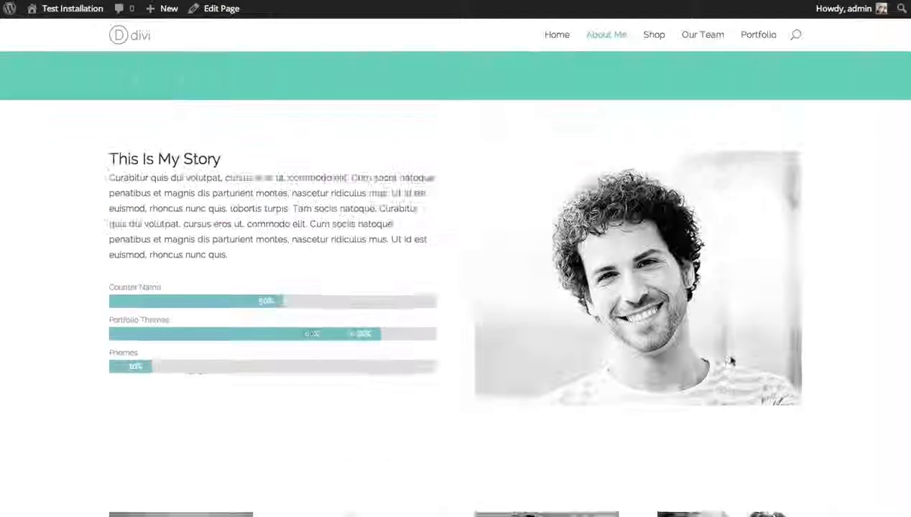
scroll(up, 3)
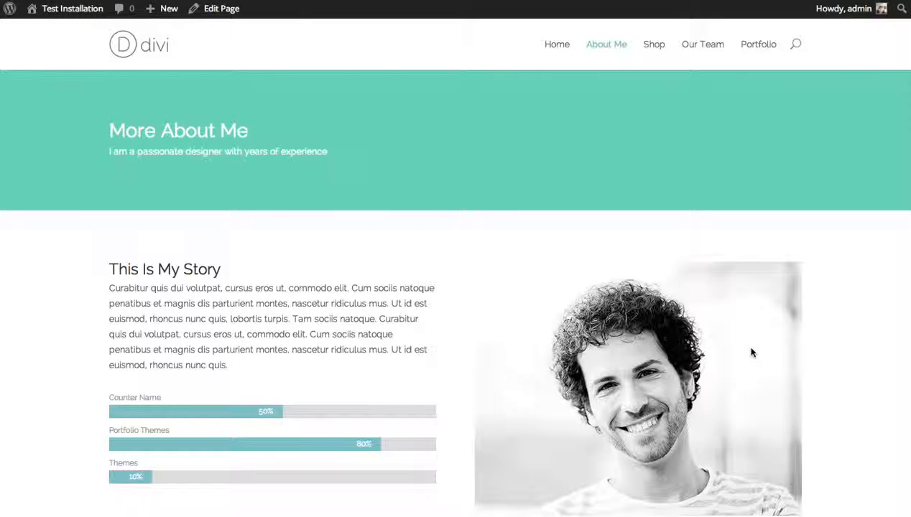